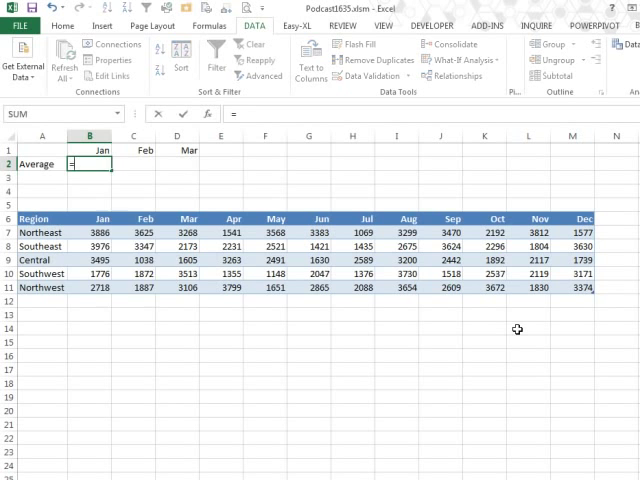
- Enter =AVERAGE(Table2[Jan]) as the Jan average formula
text(=average(Table2[Jan]))
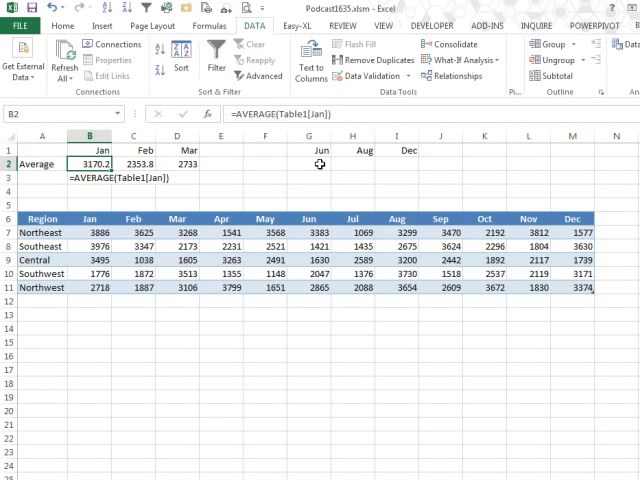
- Build the Jun average in G2 with an INDIRECT reference starting "Table1["
click(91, 173)
text(=AVERAGE()
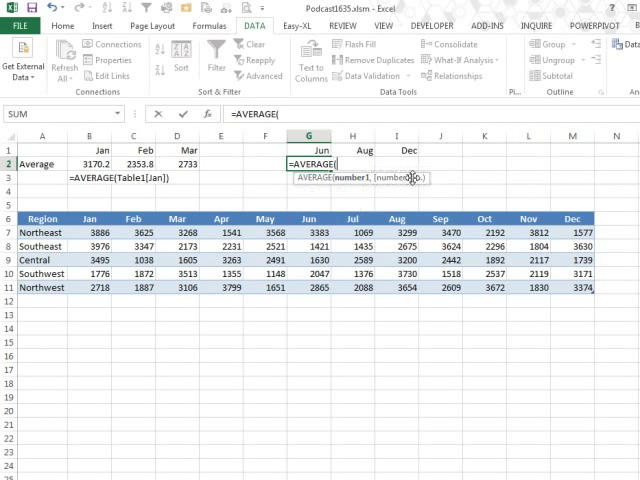
text(INDIRECT()
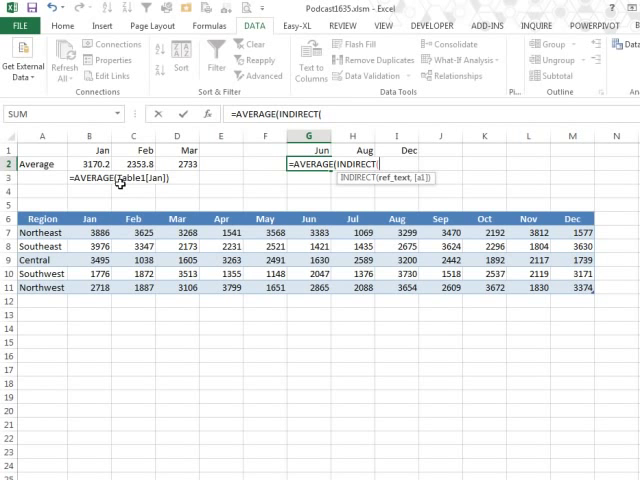
text("Table1["&G1&"]")))
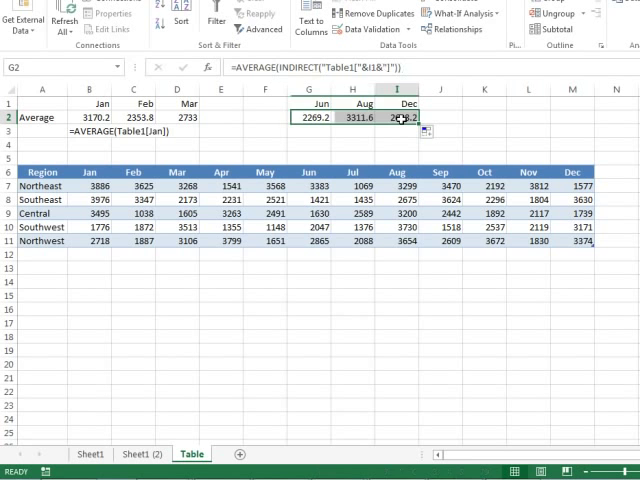
click(571, 157)
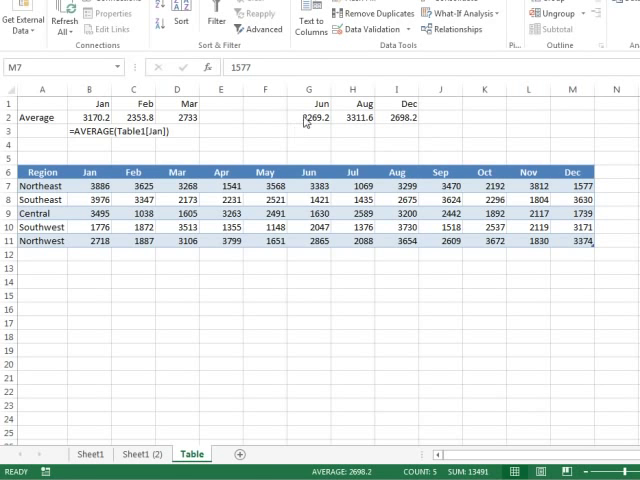
click(397, 118)
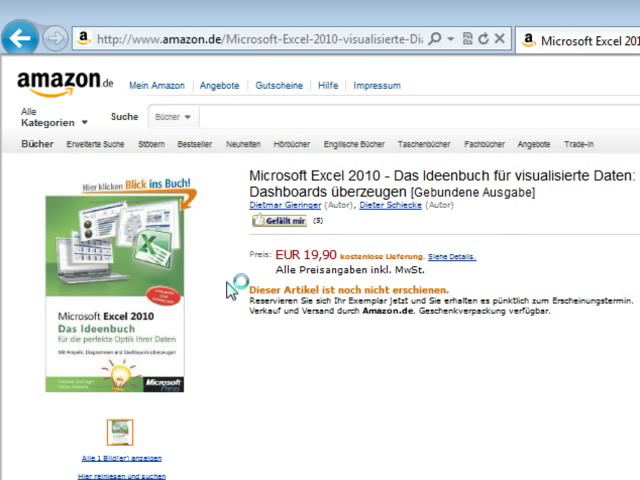
mouse_move(283, 383)
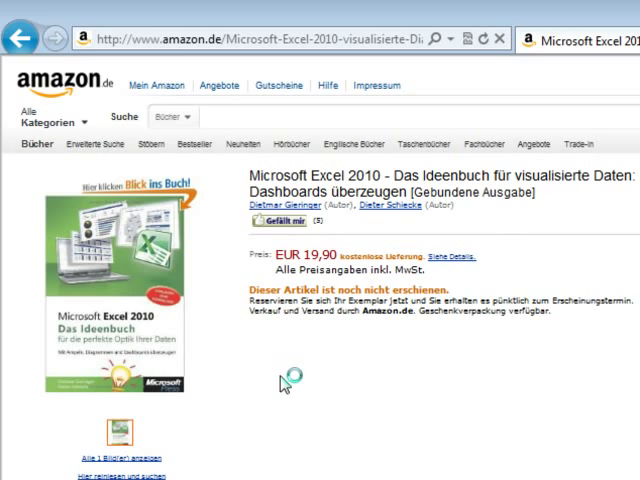